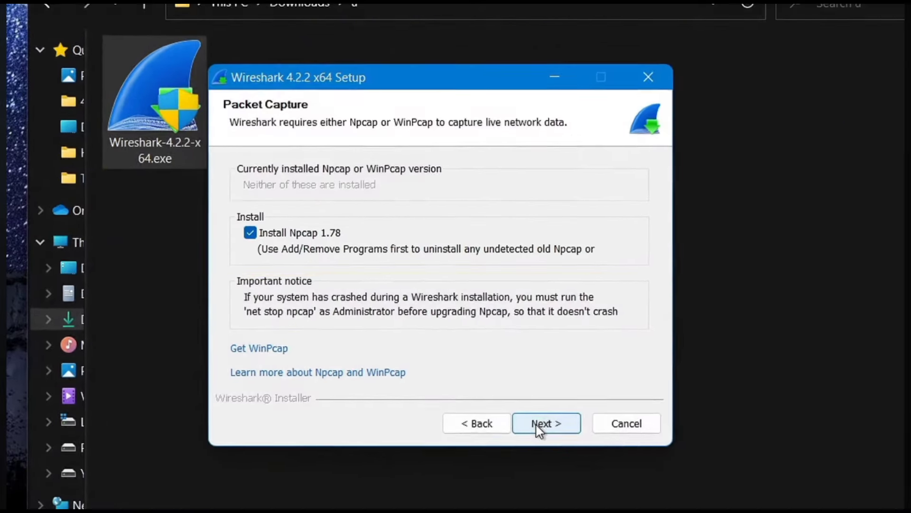
- Continue the Wireshark installation with Npcap 1.78 included
{"action": "left_click", "coordinate": [546, 423]}
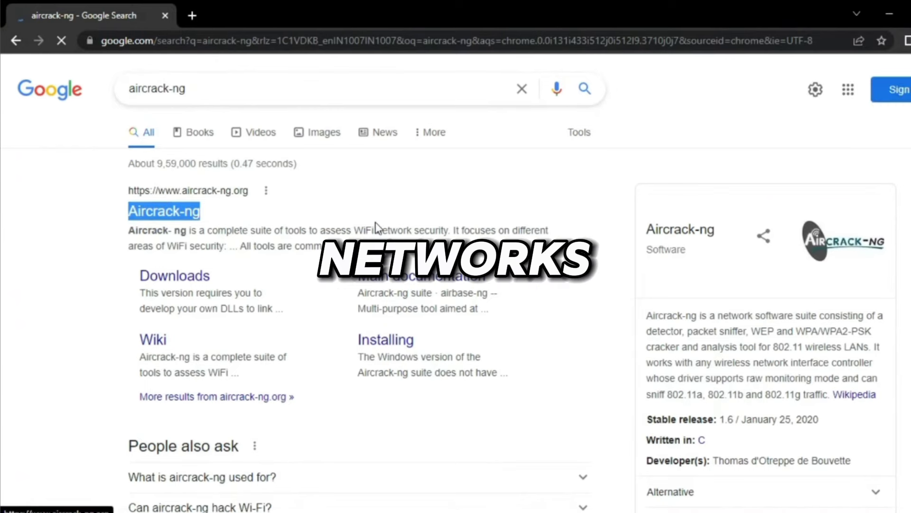
- Open the official Aircrack-ng site from the search results
{"action": "left_click", "coordinate": [164, 210]}
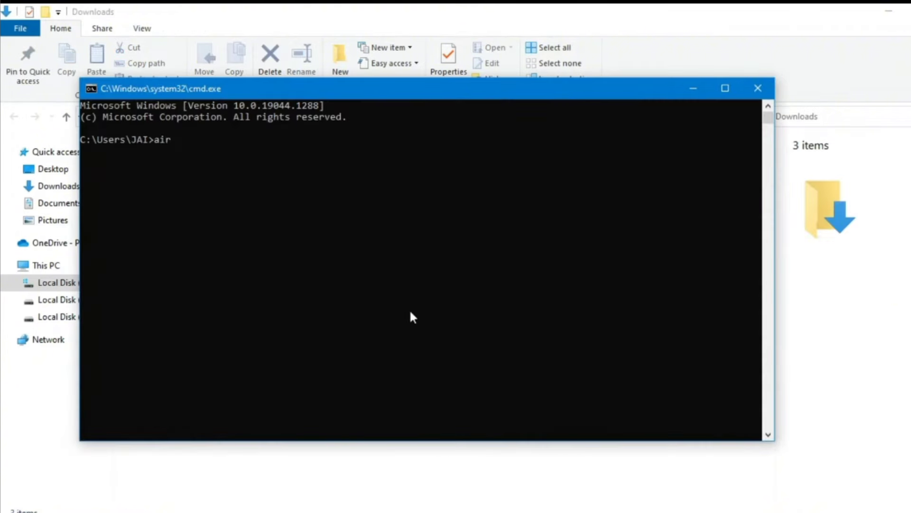
- Complete the 'aircrack-ng' command at the Command Prompt
{"action": "type", "text": "crack-ng"}
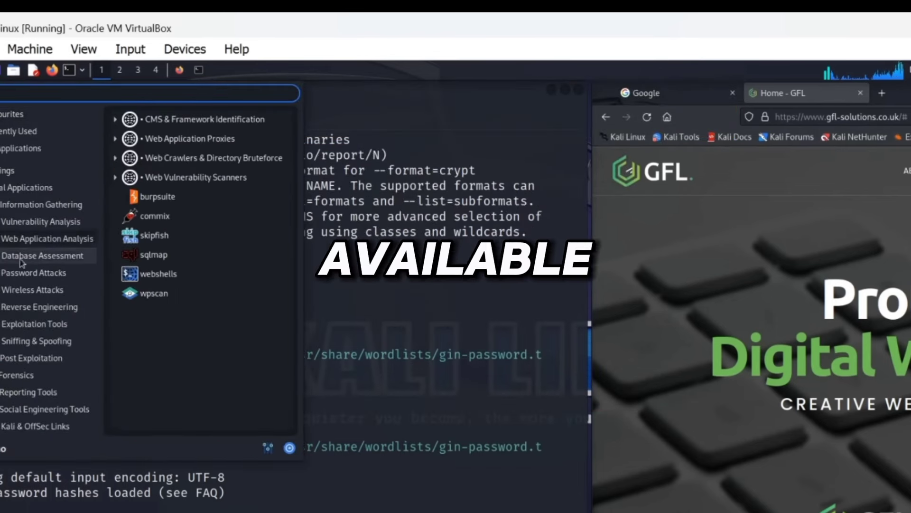
- Browse Kali's tool menu, then run 'sudo cat /etc/shadow' and 'nano passwd'
{"action": "left_click", "coordinate": [34, 272]}
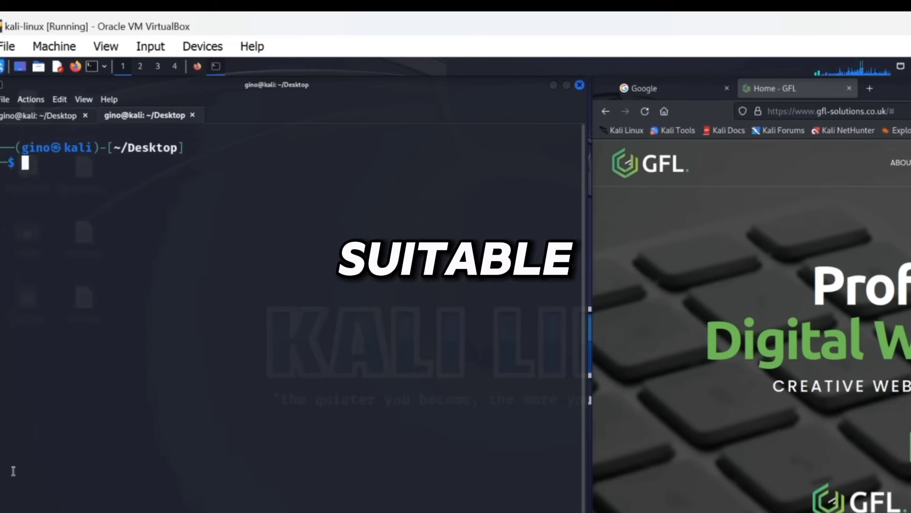
{"action": "type", "text": "sudo cat /etc/shadow"}
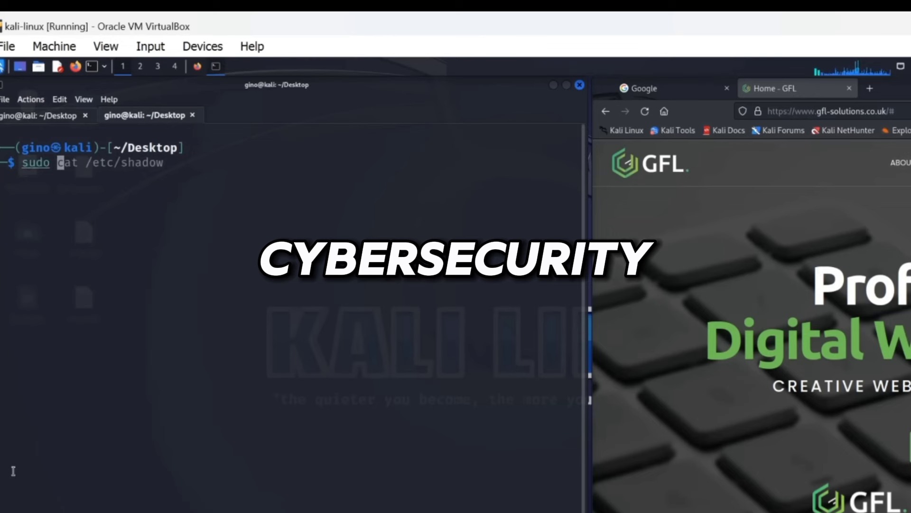
{"action": "key", "text": "Return"}
{"action": "type", "text": "nano pass"}
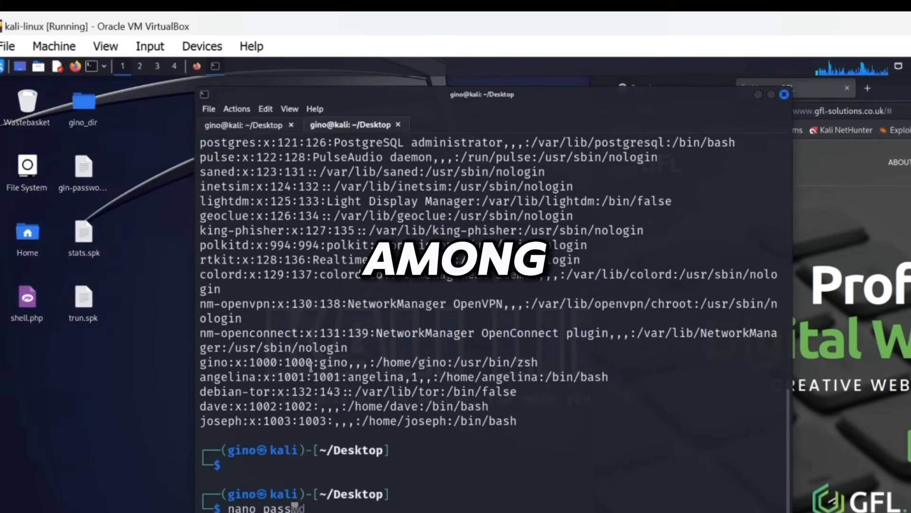
{"action": "key", "text": "Return"}
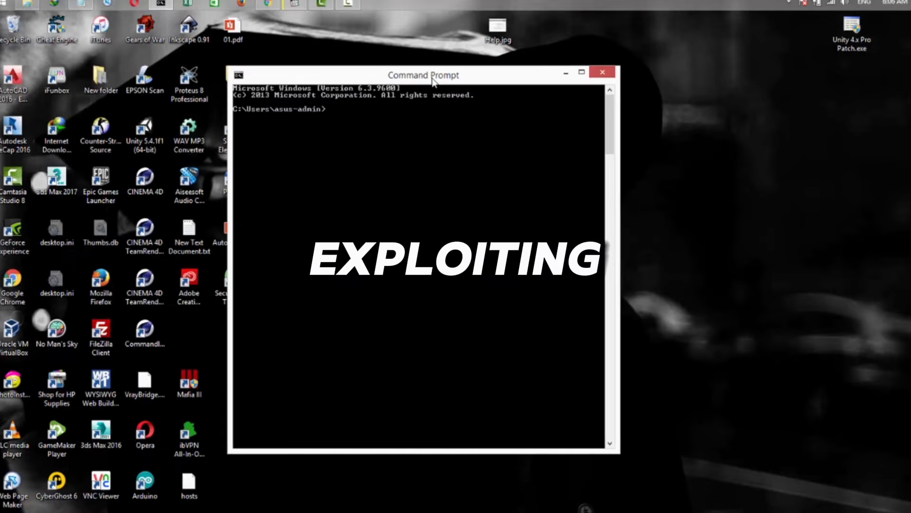
- Review the Command Prompt layout settings and set the console text colour to green
{"action": "left_click", "coordinate": [582, 71]}
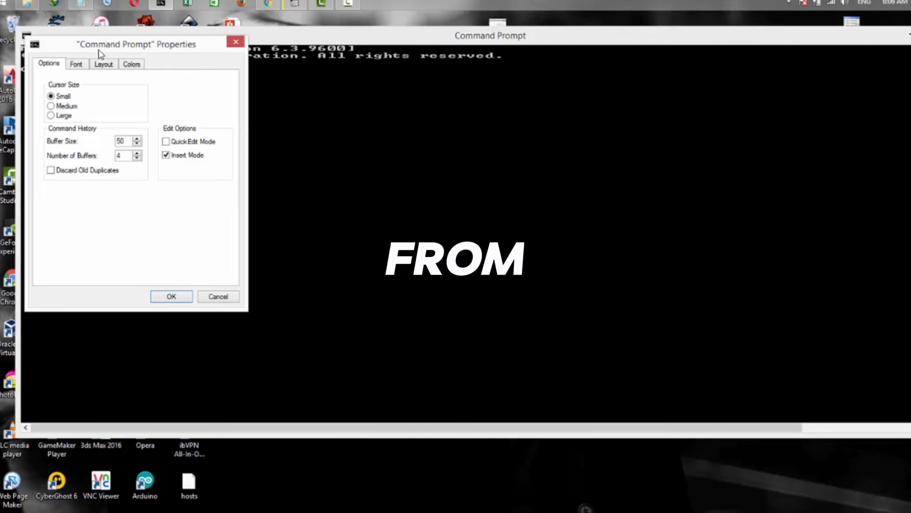
{"action": "left_click", "coordinate": [104, 64]}
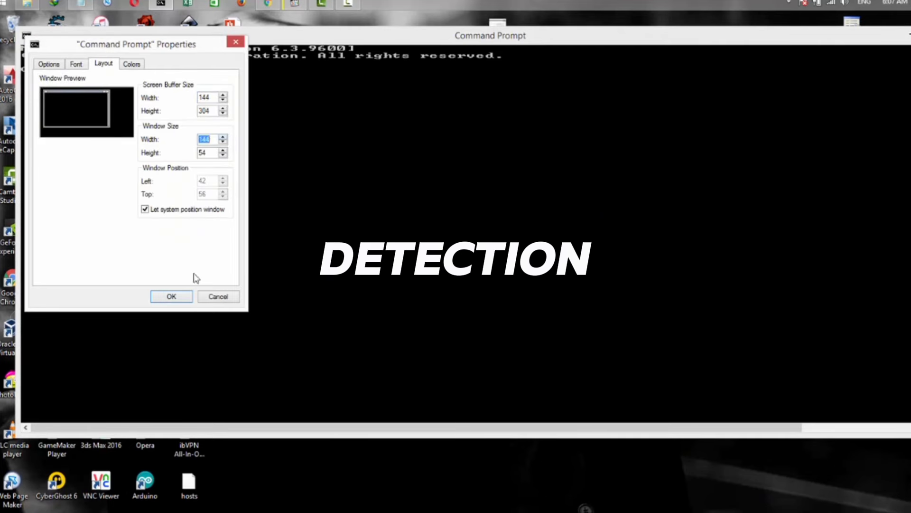
{"action": "left_click", "coordinate": [144, 64]}
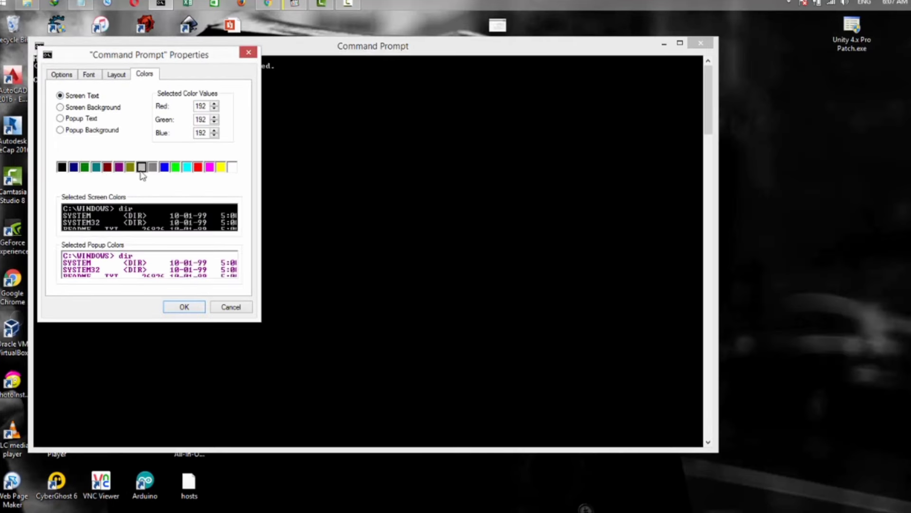
{"action": "left_click", "coordinate": [183, 307]}
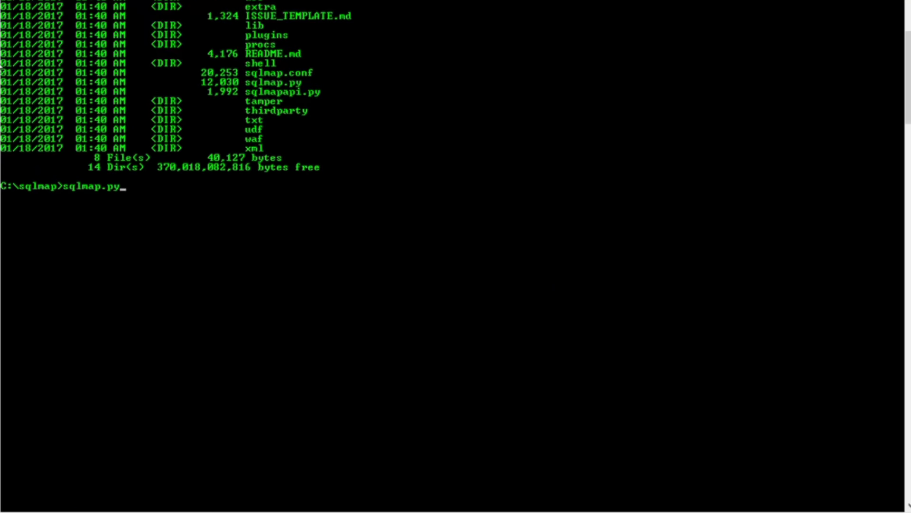
{"action": "scroll", "scroll_direction": "up", "scroll_amount": 3}
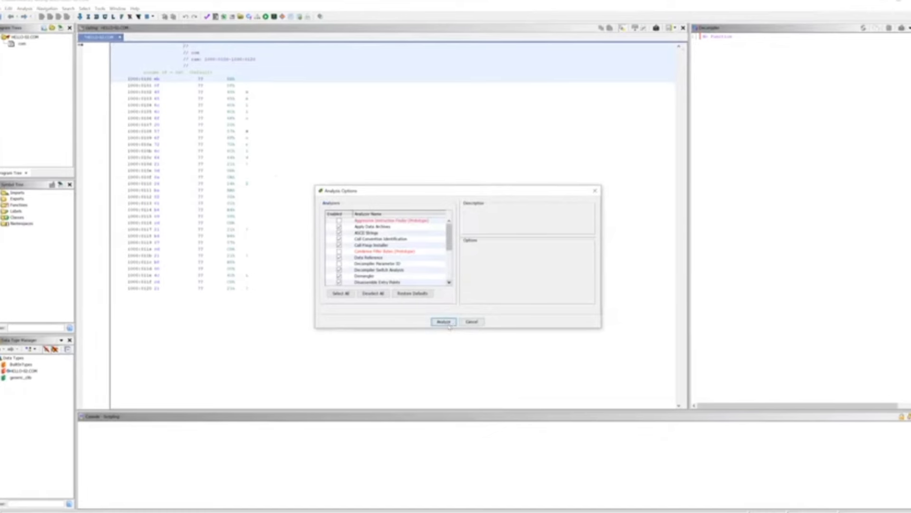
- Import the 'start' executable into Ghidra as an ELF program and analyse it now
{"action": "left_click", "coordinate": [443, 321]}
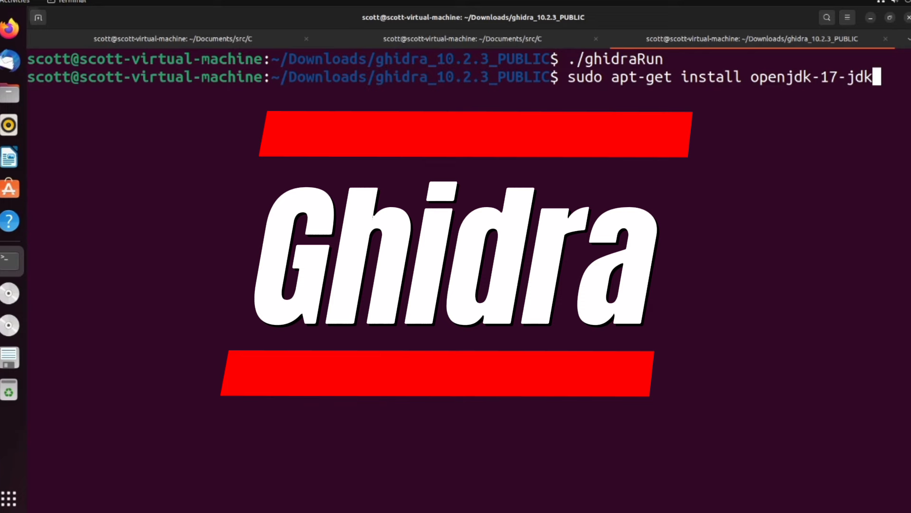
{"action": "key", "text": "Return"}
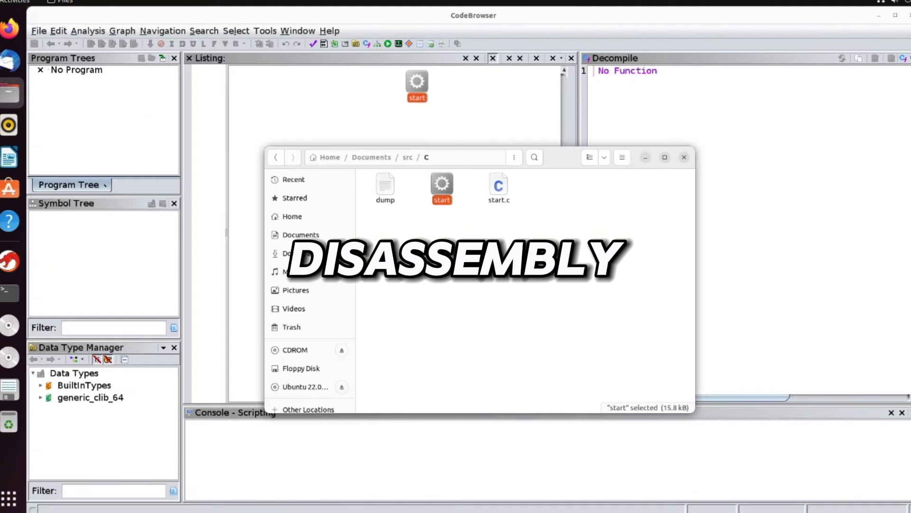
{"action": "double_click", "coordinate": [442, 186]}
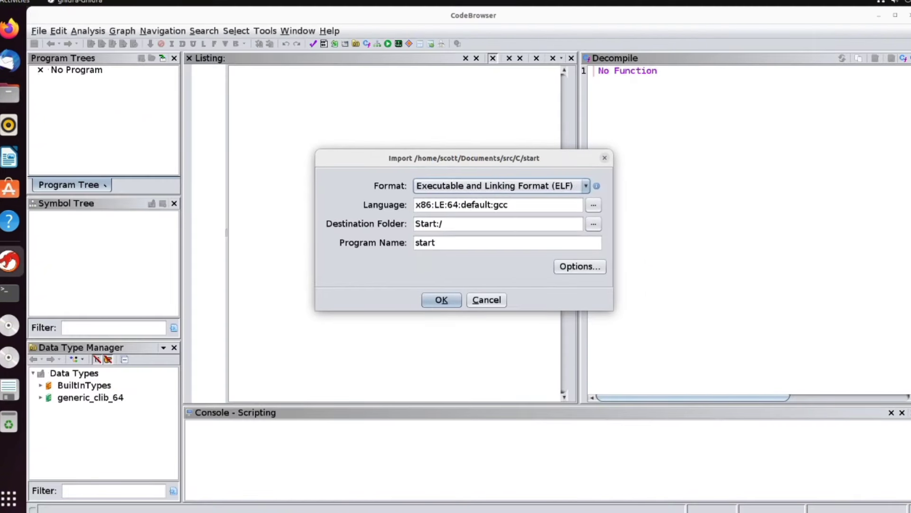
{"action": "left_click", "coordinate": [441, 300]}
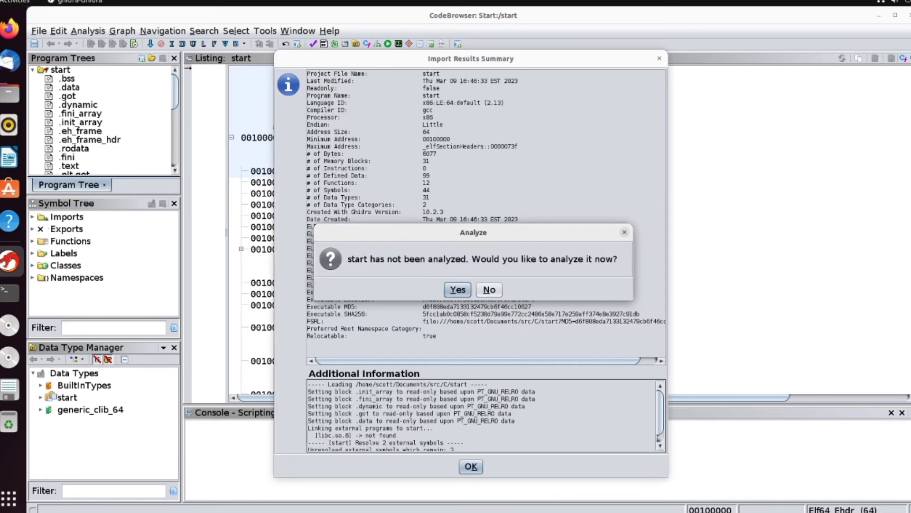
{"action": "left_click", "coordinate": [457, 289]}
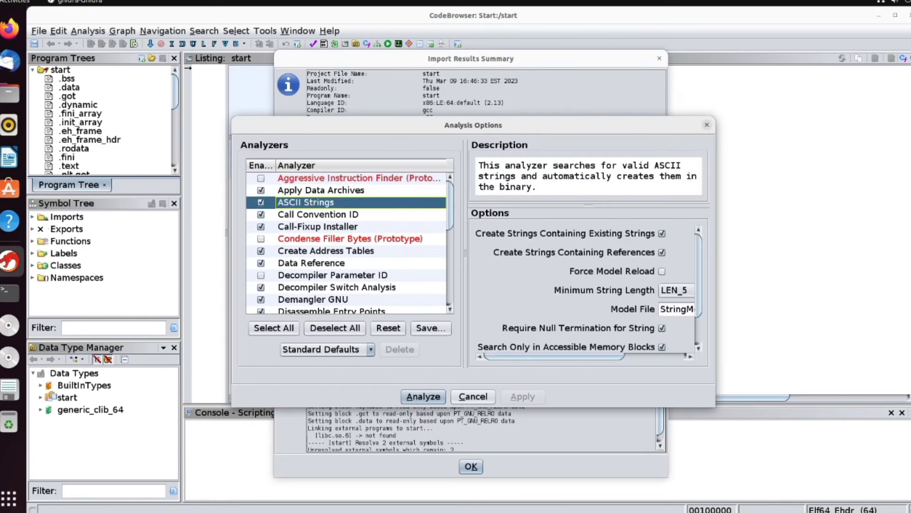